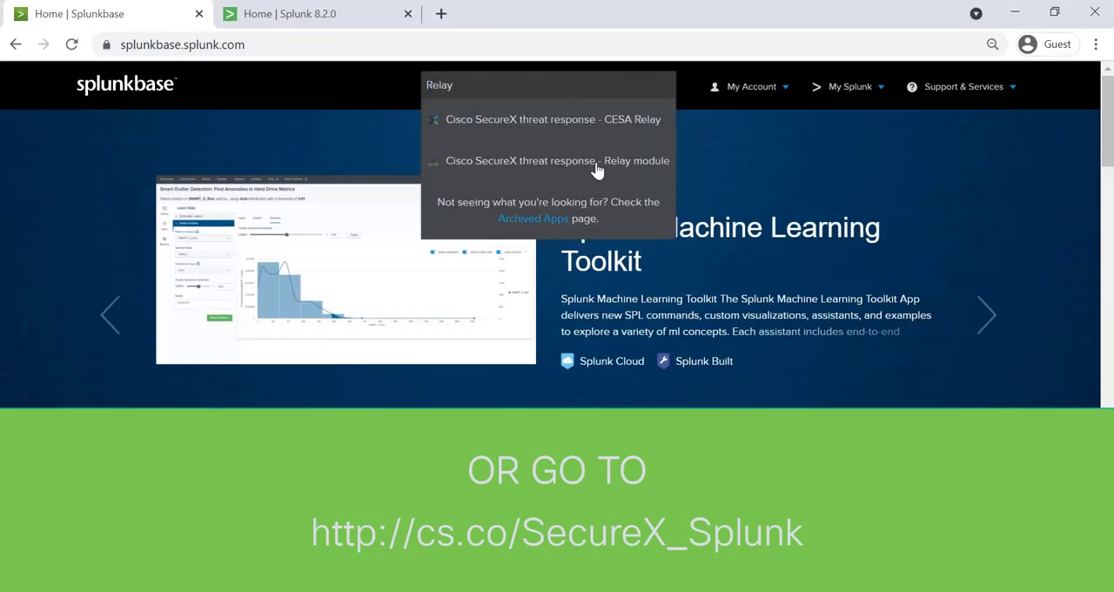
Download the Cisco SecureX threat response - Relay module app after accepting its license
left_click(556, 160)
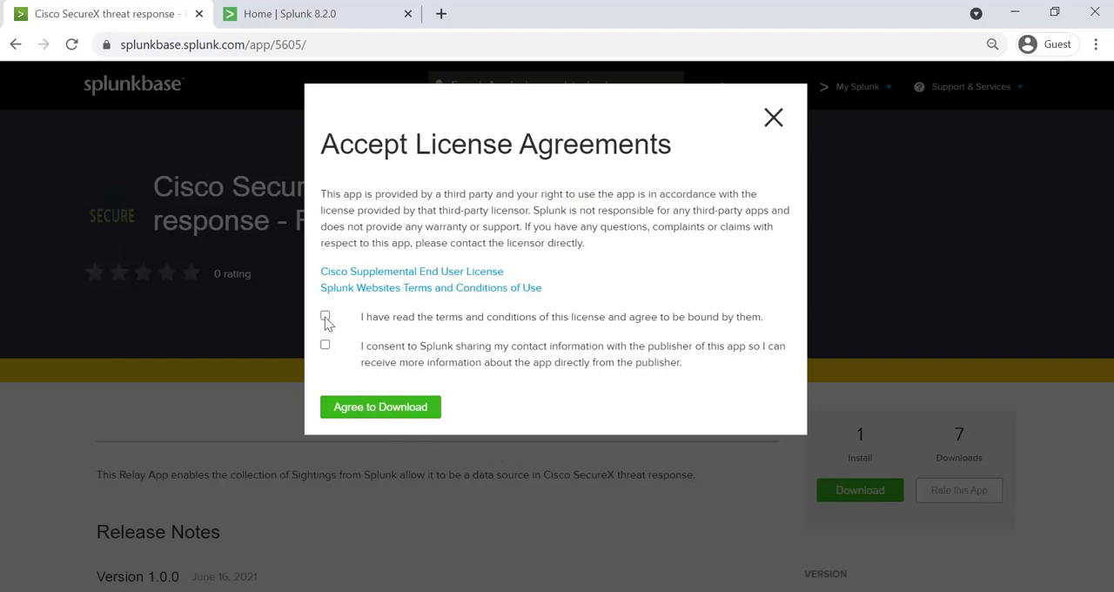
left_click(380, 407)
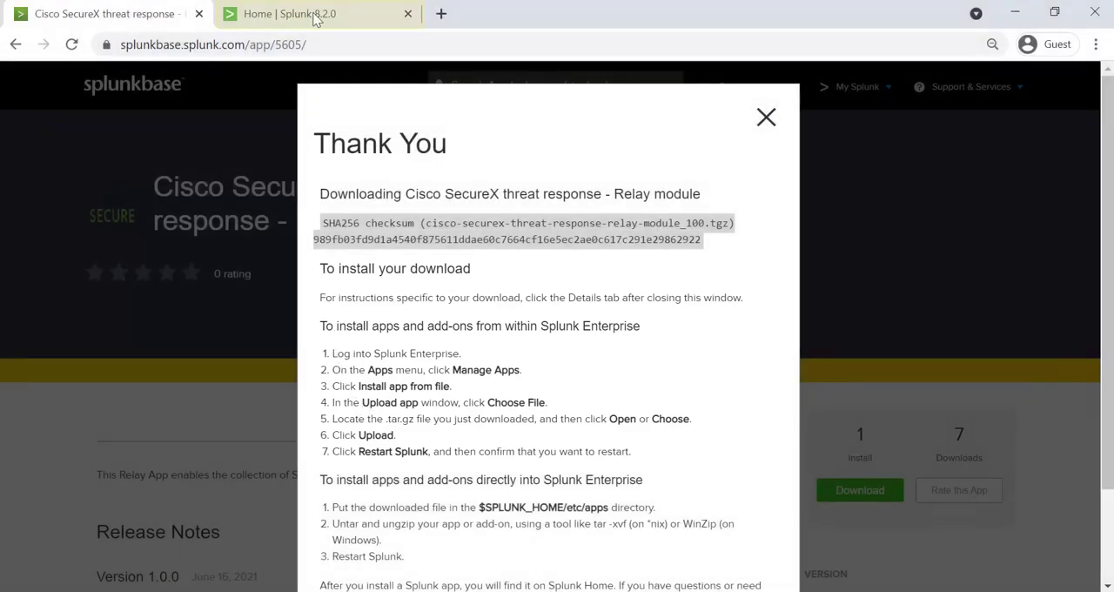
mouse_move(304, 13)
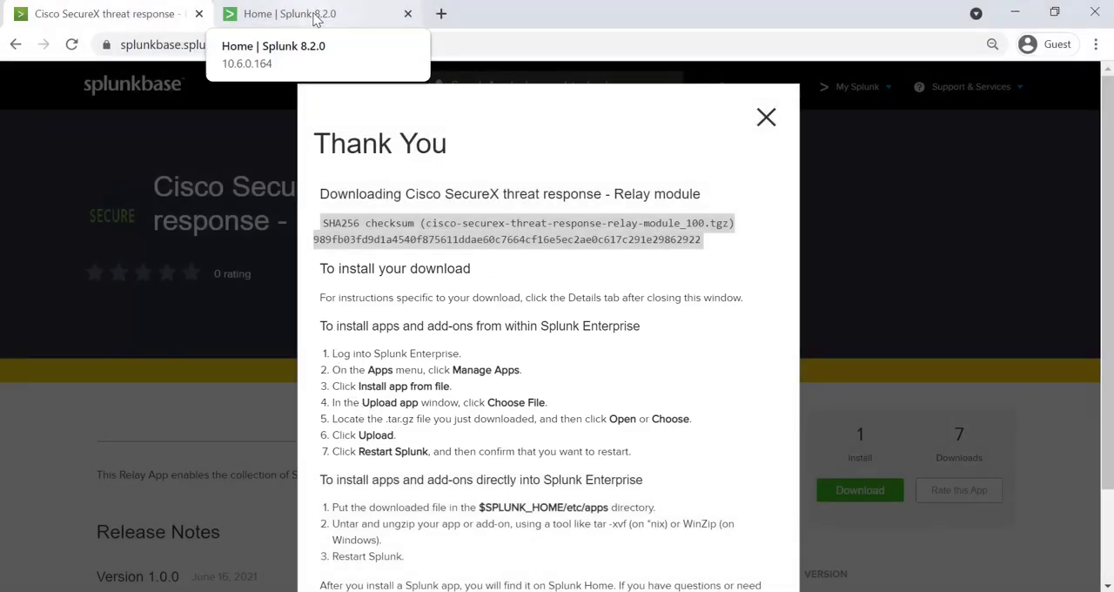
left_click(100, 13)
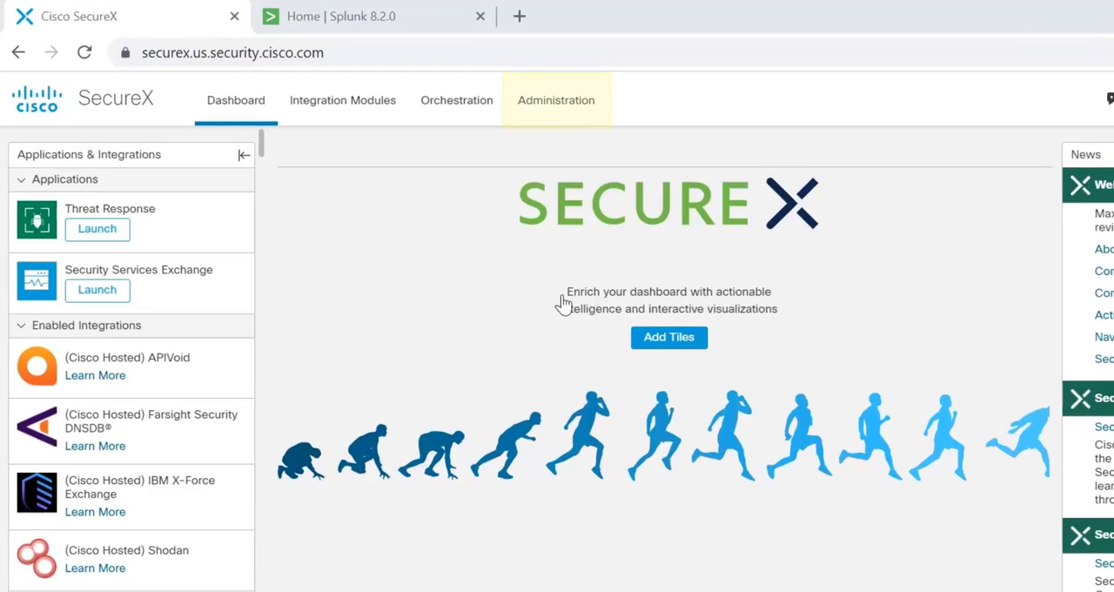
Open Manage Devices from SecureX Administration > Devices
left_click(555, 100)
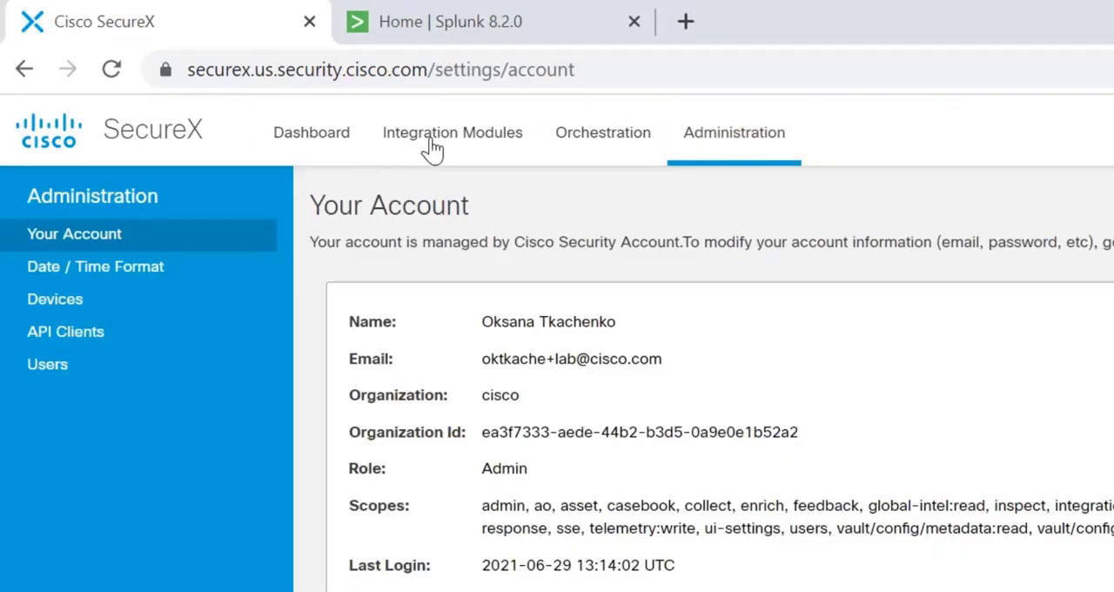
left_click(54, 299)
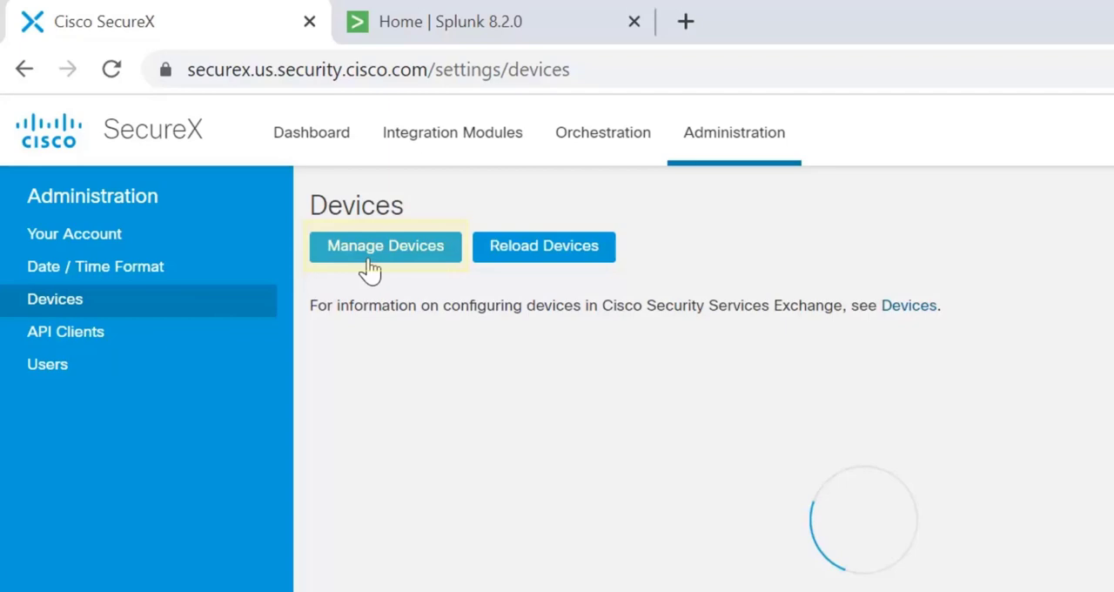
left_click(385, 246)
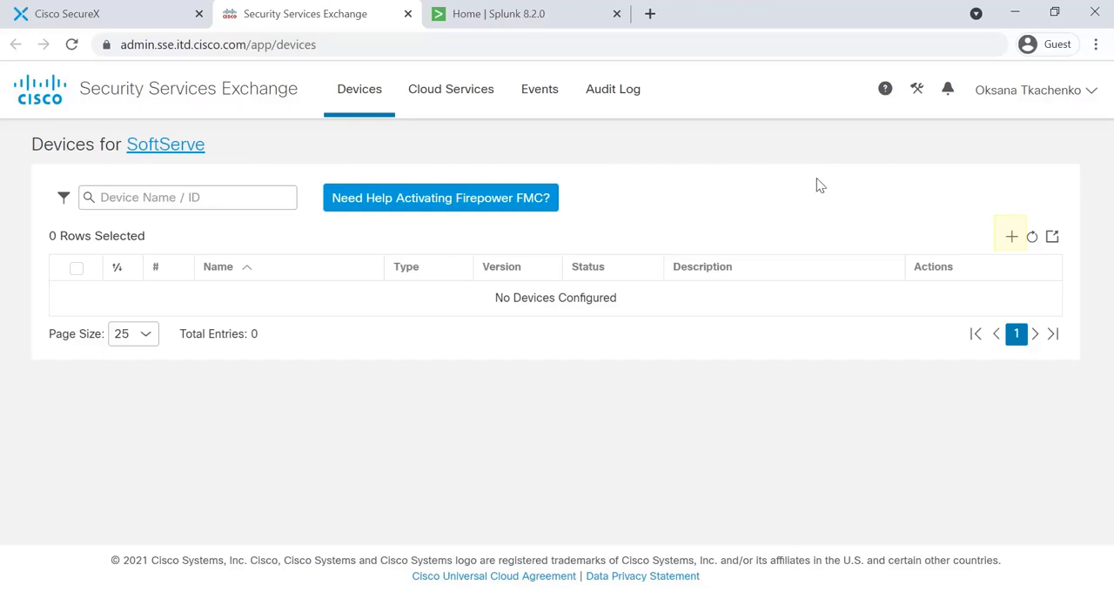
Add one device with a 2-hour activation token and copy the token
left_click(1011, 236)
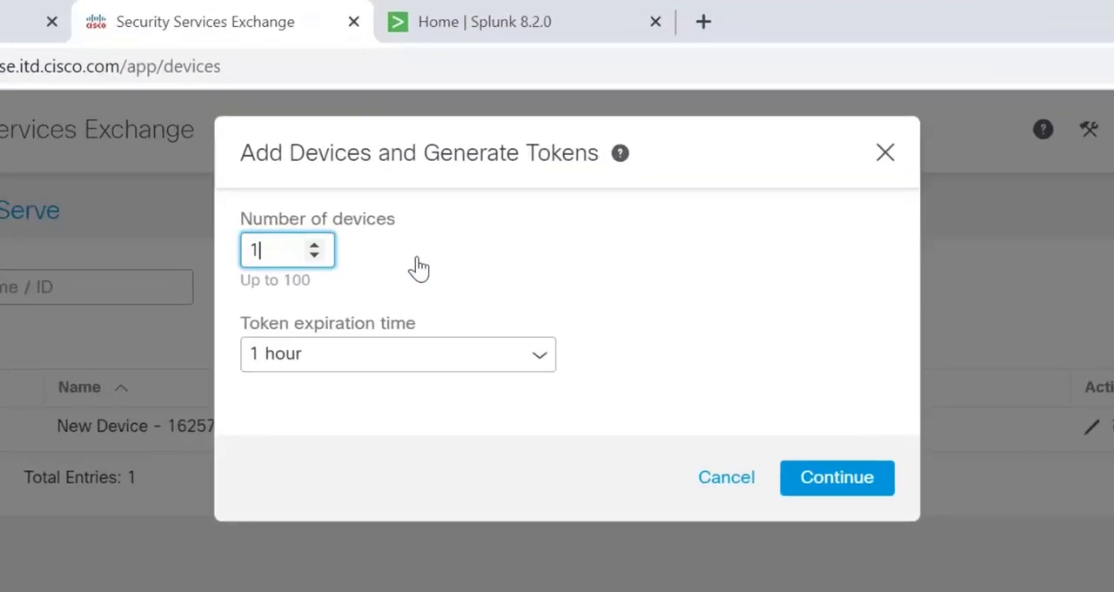
left_click(397, 353)
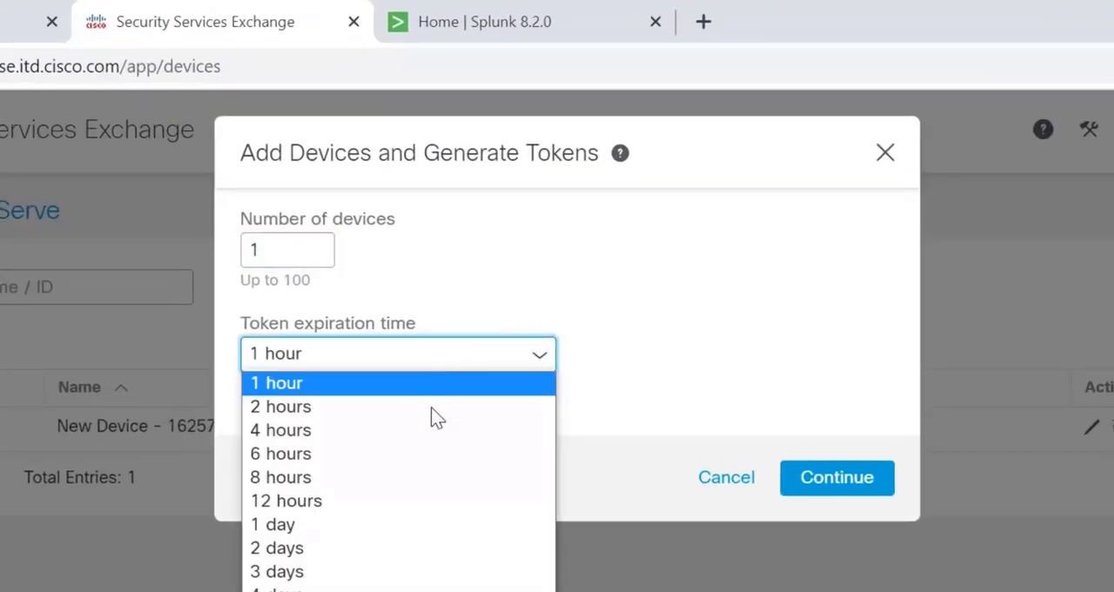
left_click(281, 407)
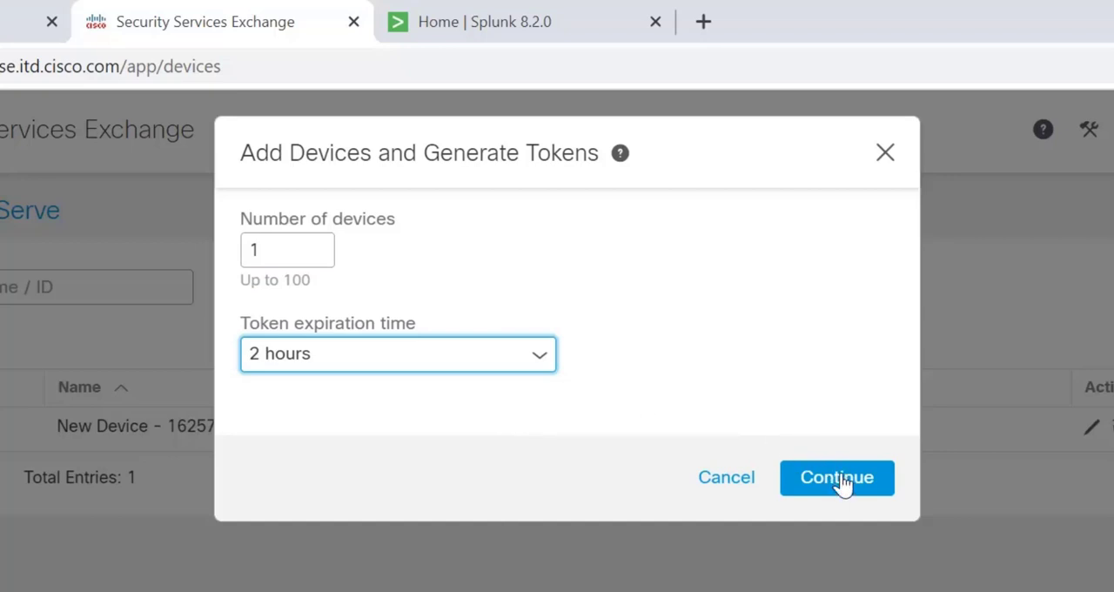
left_click(835, 477)
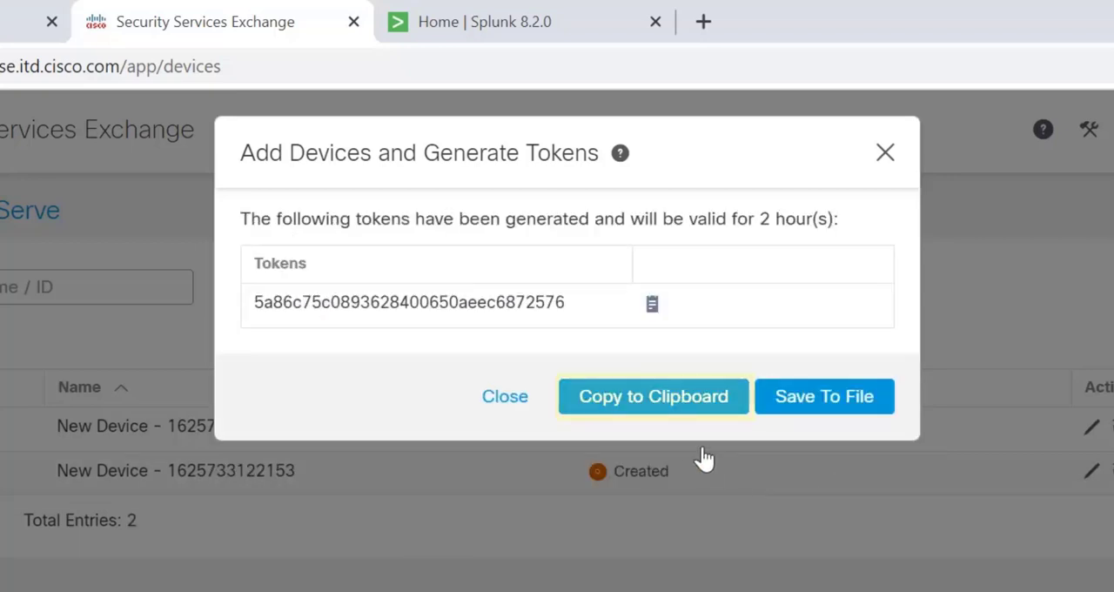
left_click(504, 396)
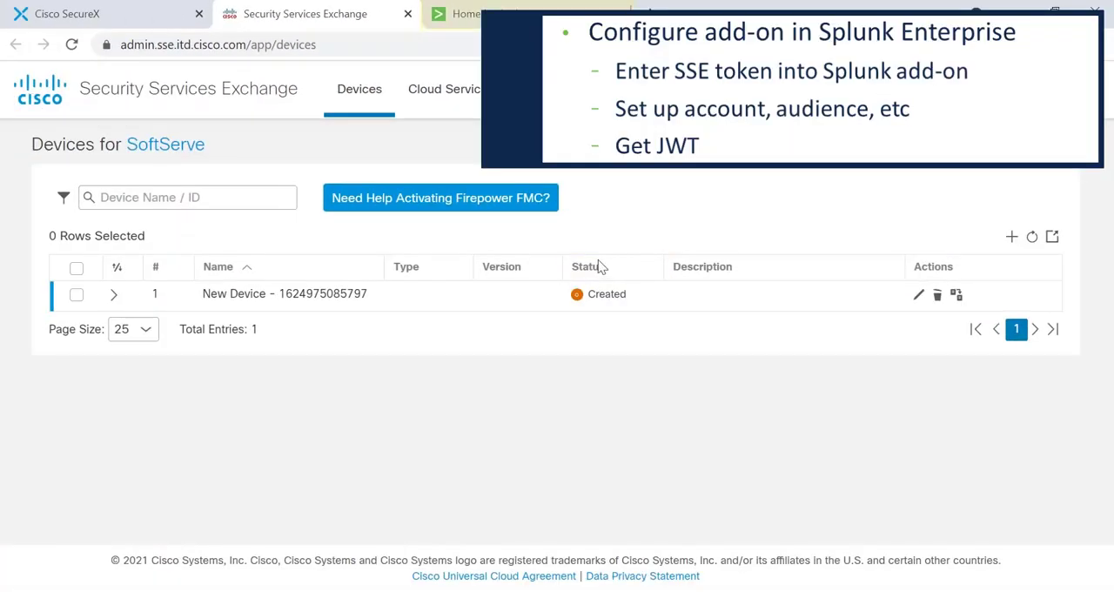
Run the Relay module SSE connector with the pasted token, US Region and Start action
left_click(466, 14)
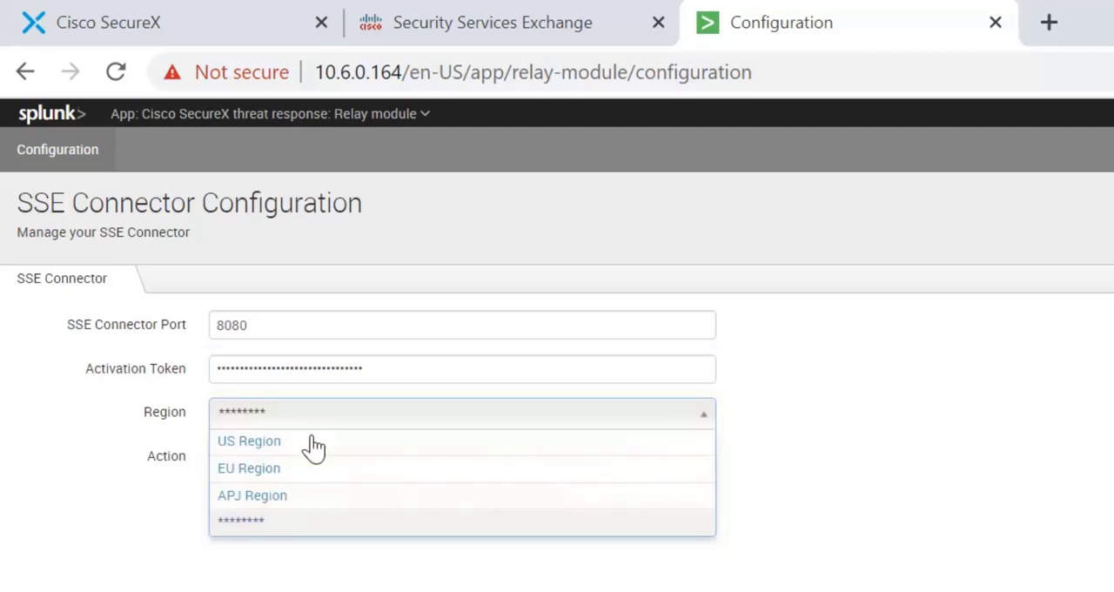
left_click(249, 440)
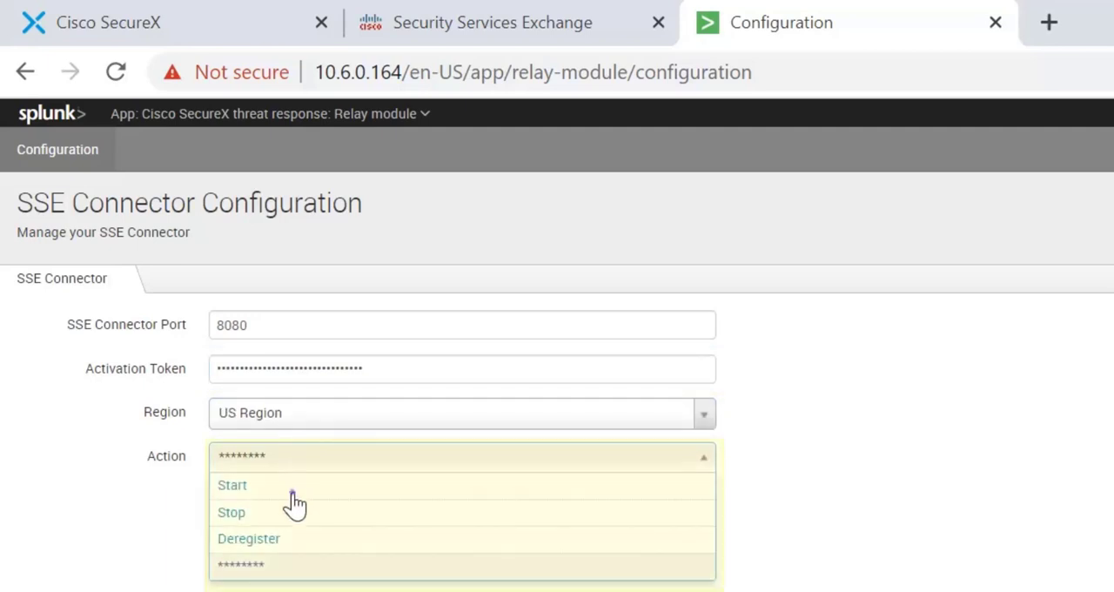
left_click(232, 485)
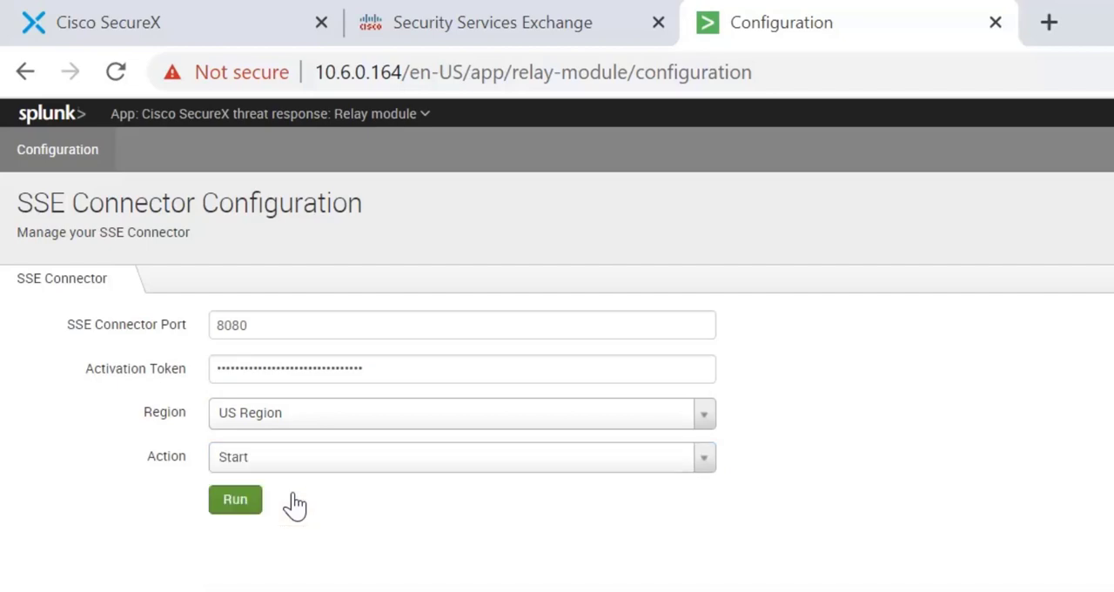
left_click(235, 499)
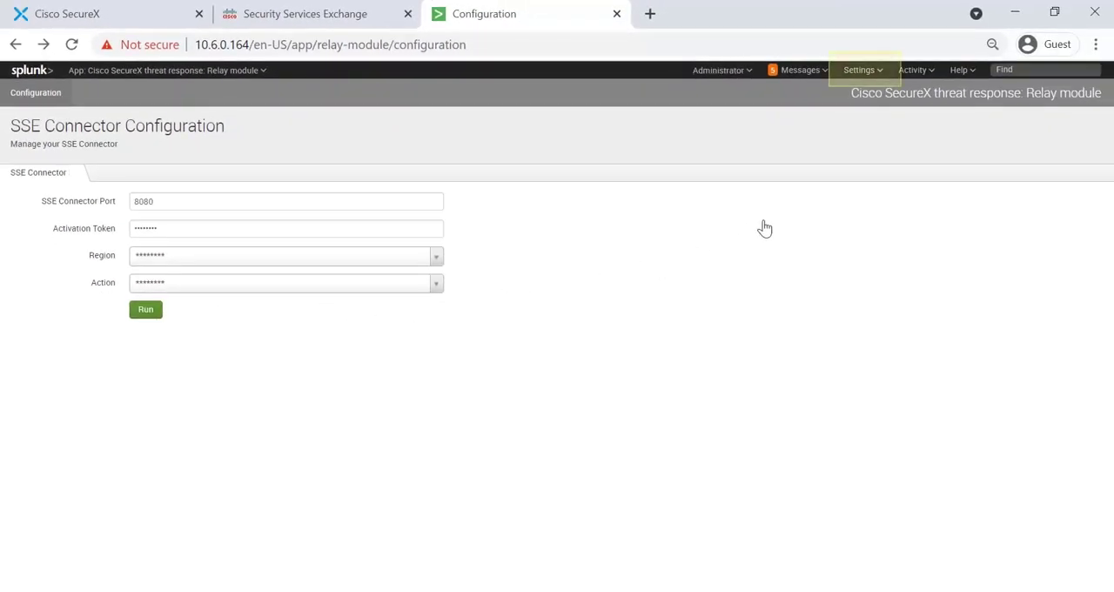
Create a Splunk authentication token for user newadminaccount and copy it
left_click(859, 70)
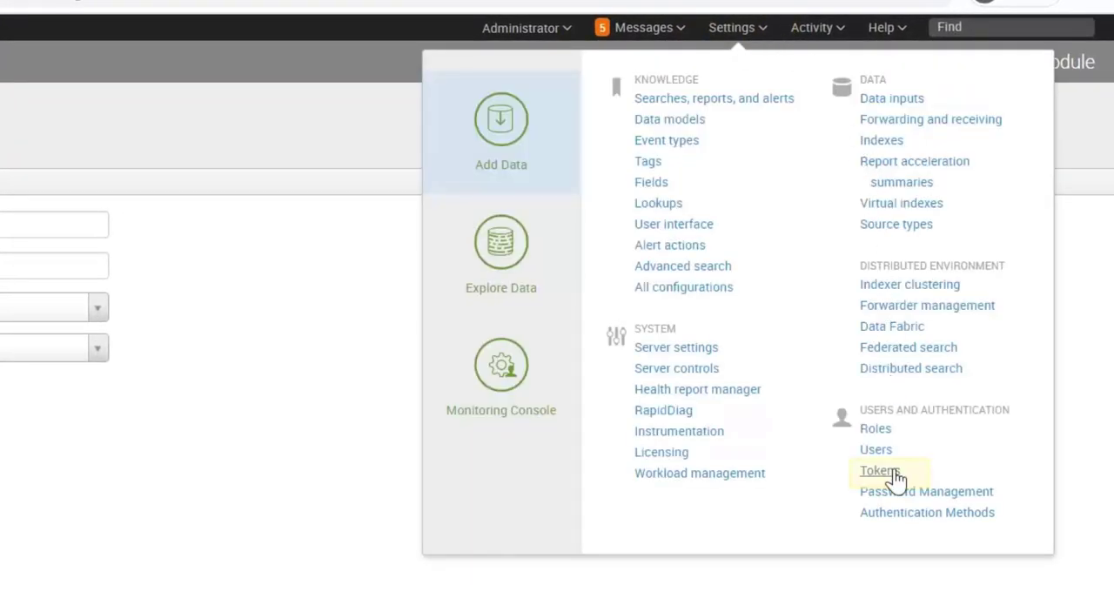
left_click(877, 470)
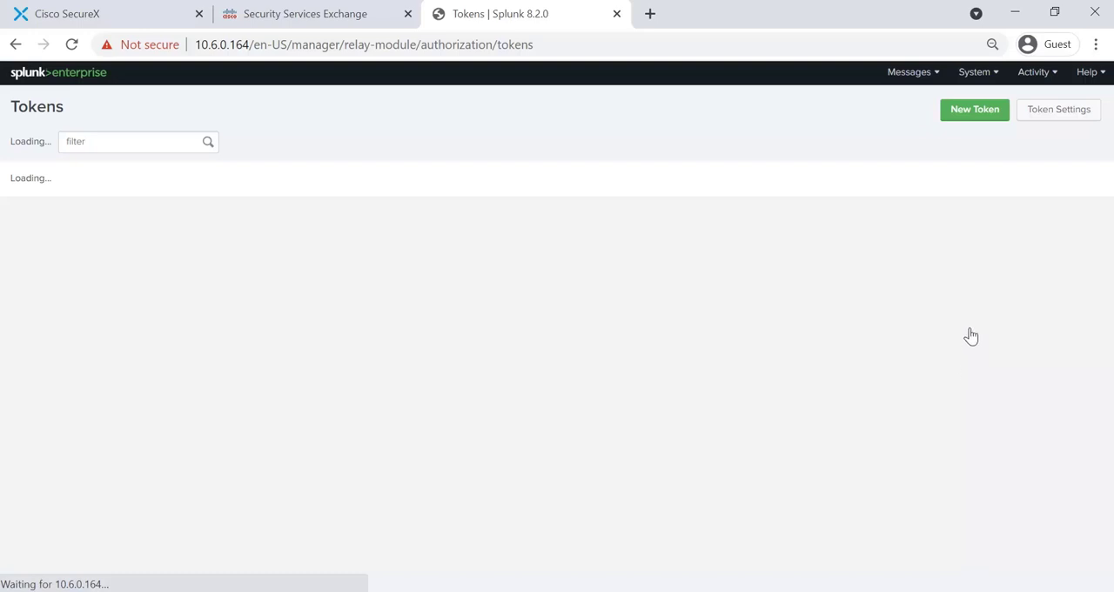
type("newadminaccount")
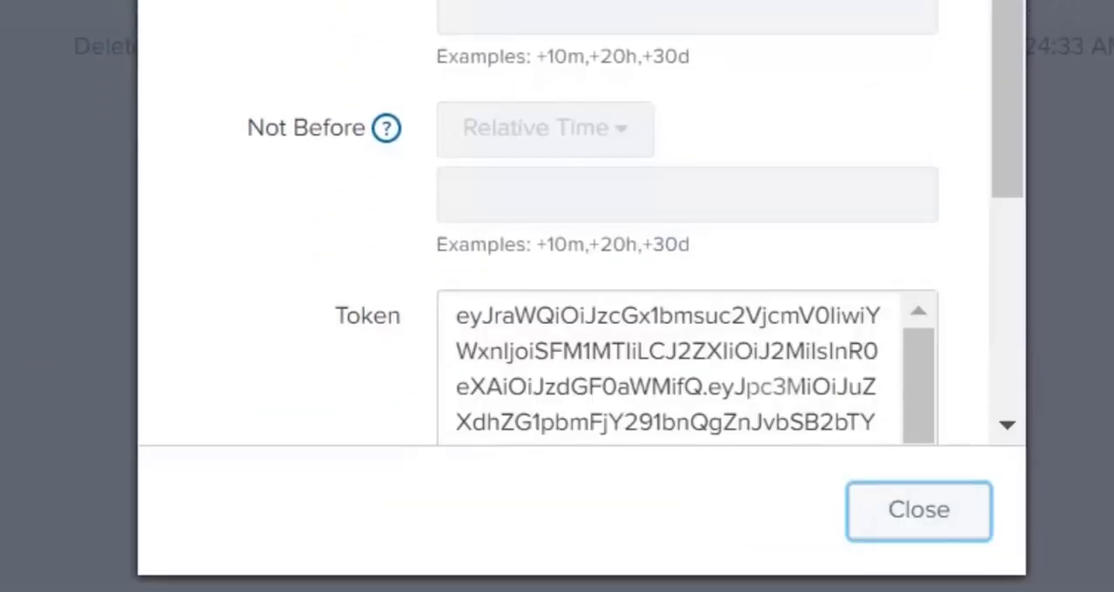
left_click(666, 386)
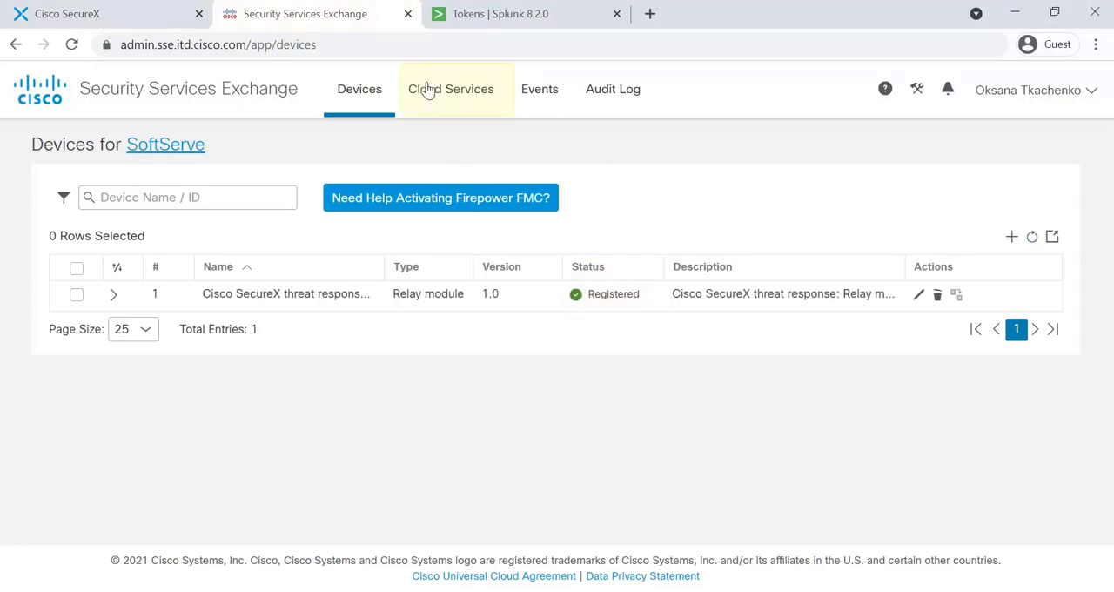
Open the Cloud Services settings after confirming the device is Registered
left_click(450, 89)
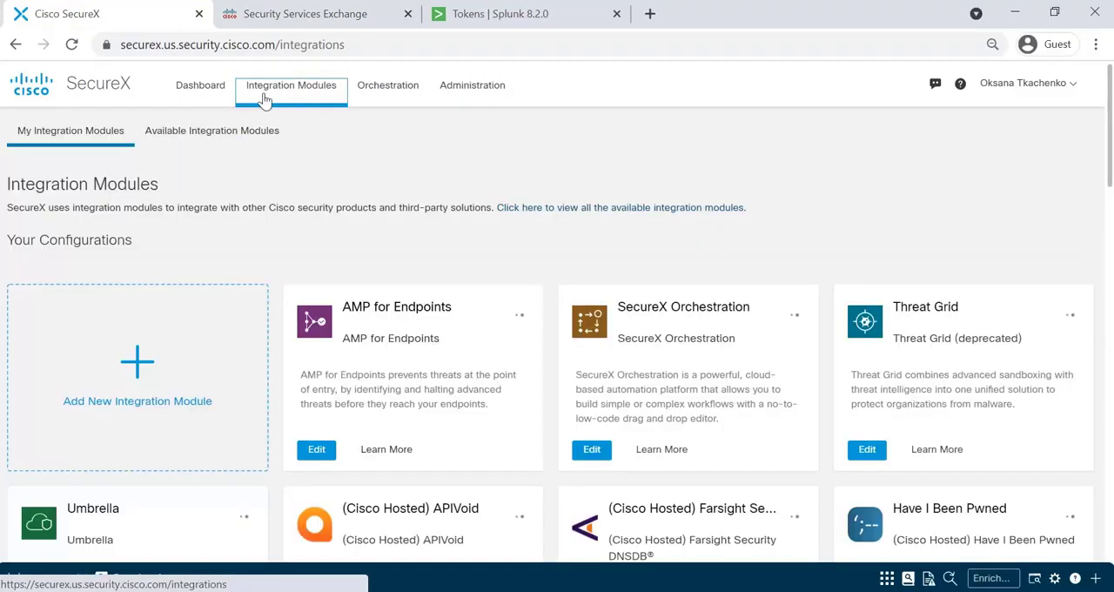
Add a Splunk: Relay module integration using the registered device and bearer token
left_click(211, 130)
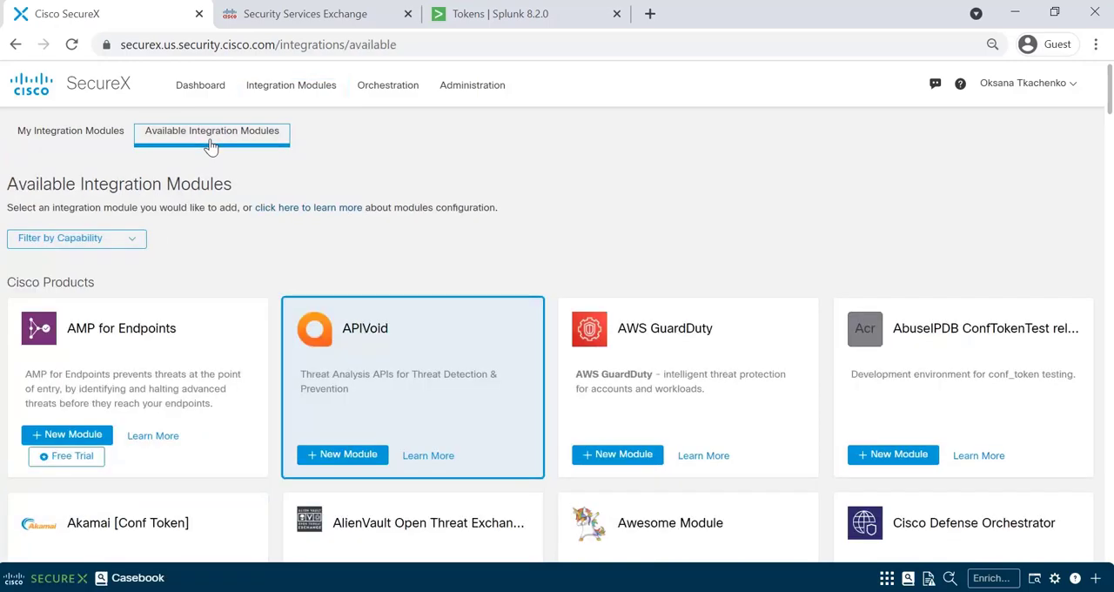
scroll("down", 3)
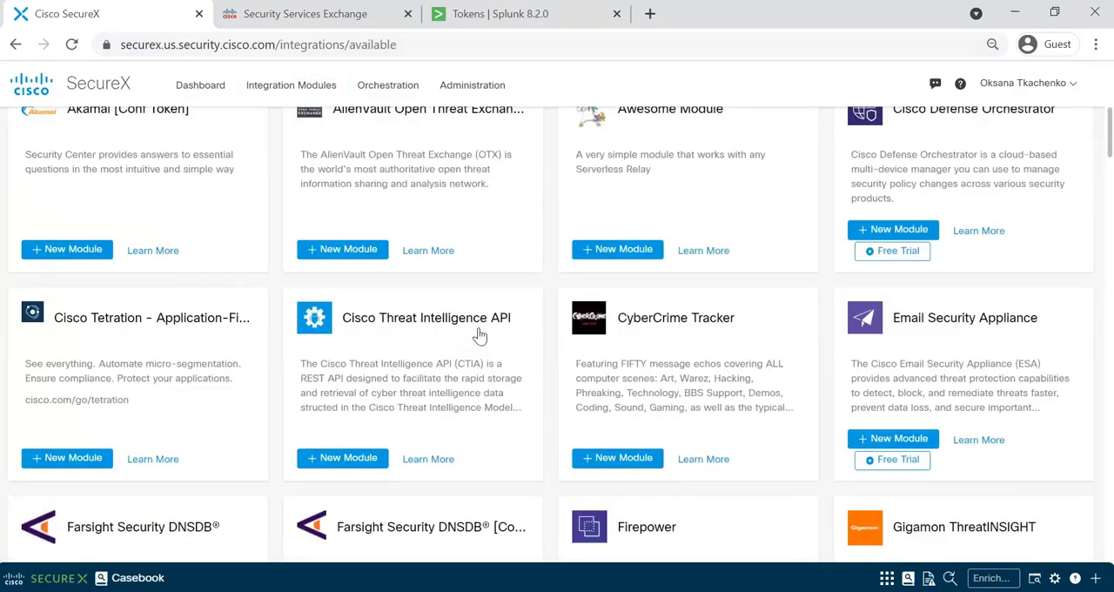
scroll("down", 3)
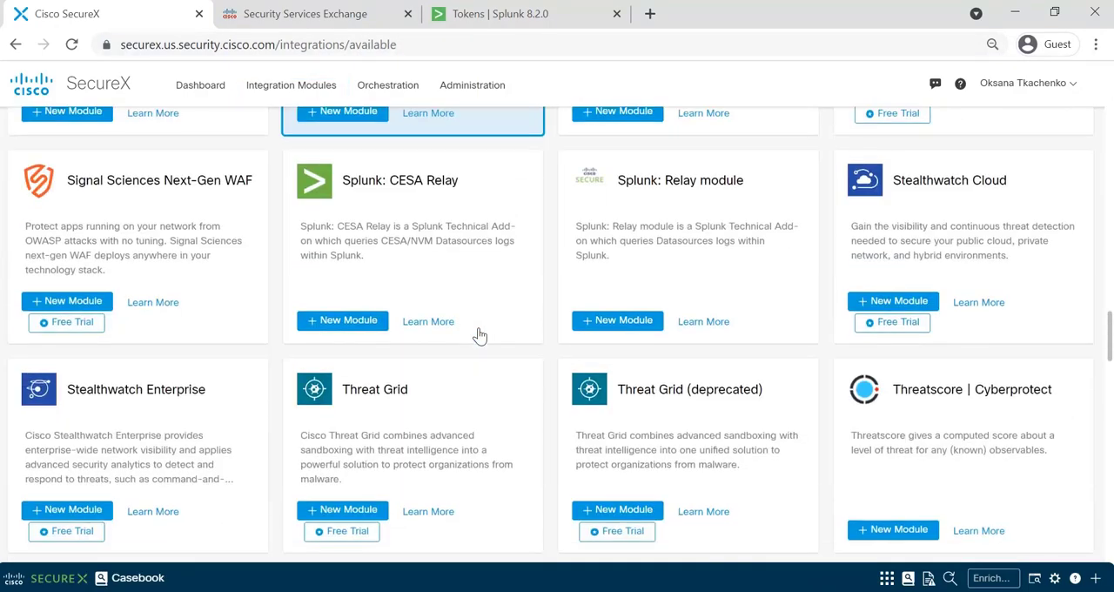
left_click(617, 320)
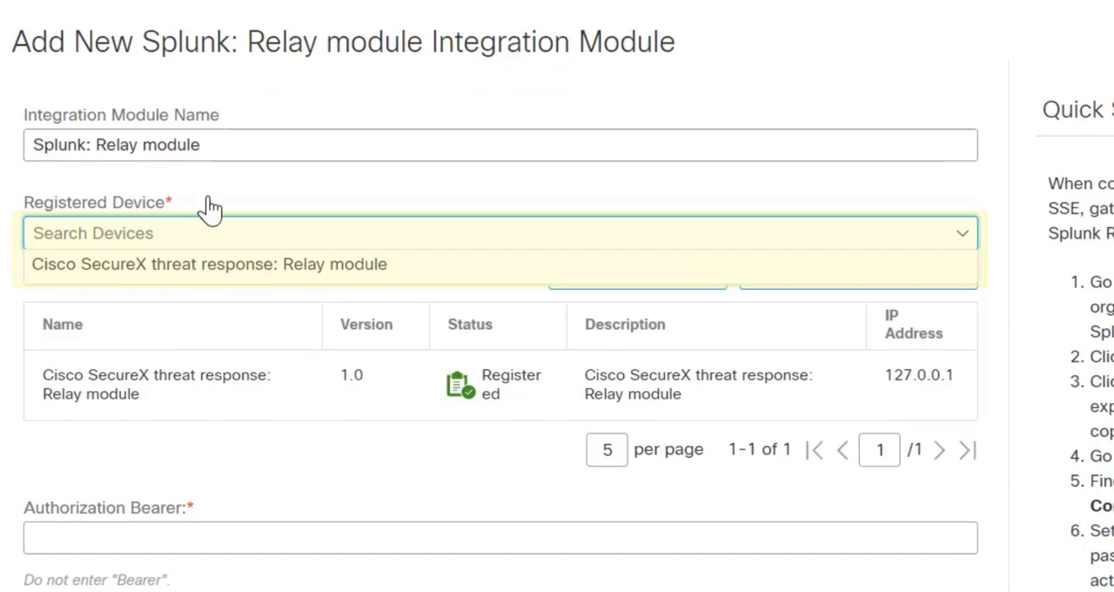
left_click(208, 264)
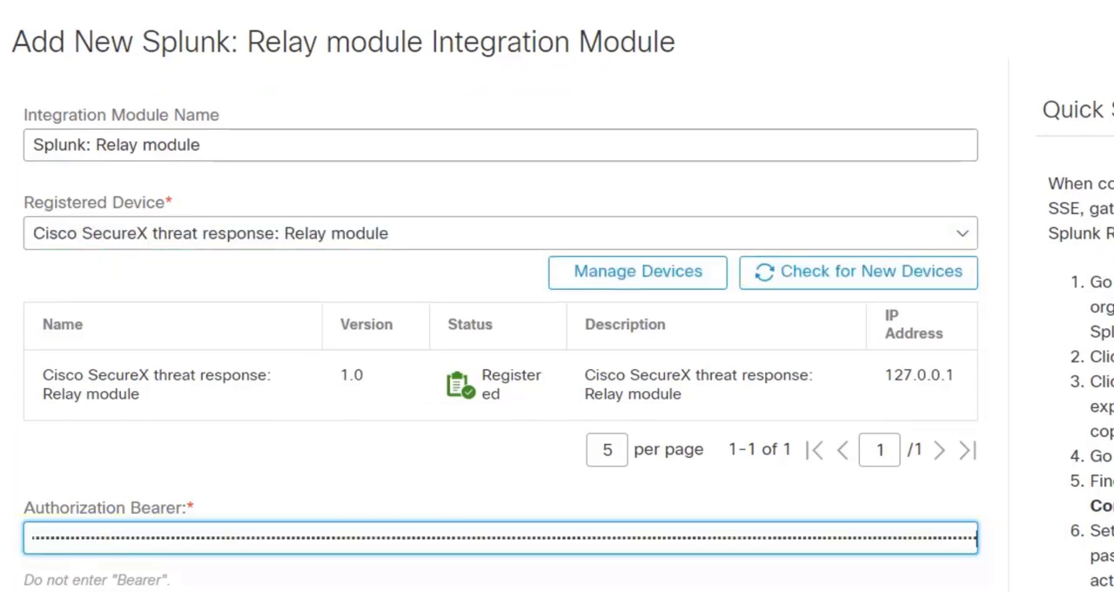
scroll("down", 3)
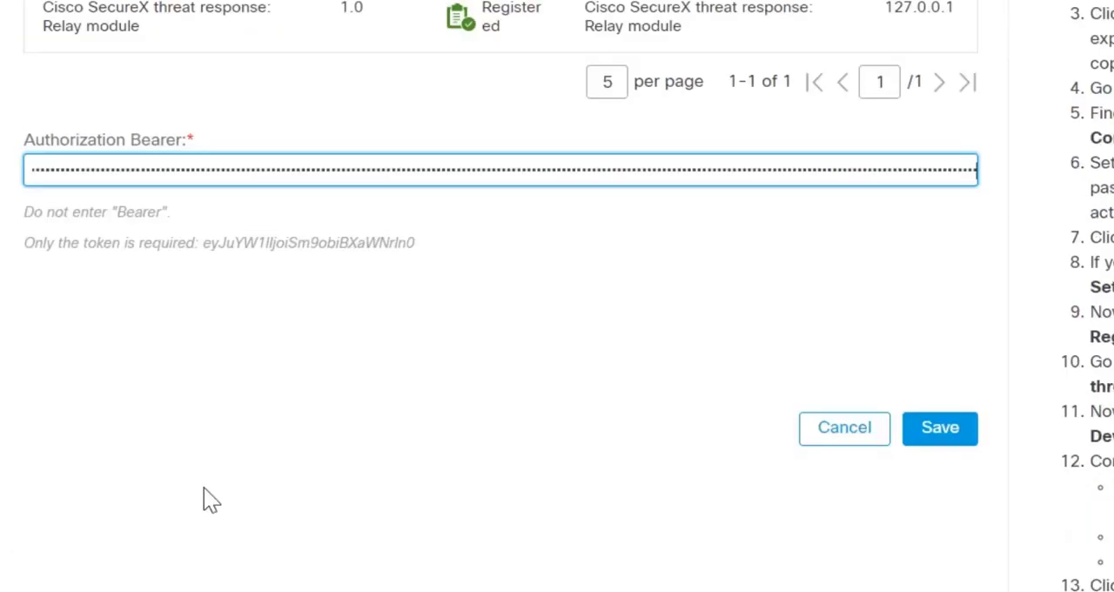
left_click(939, 428)
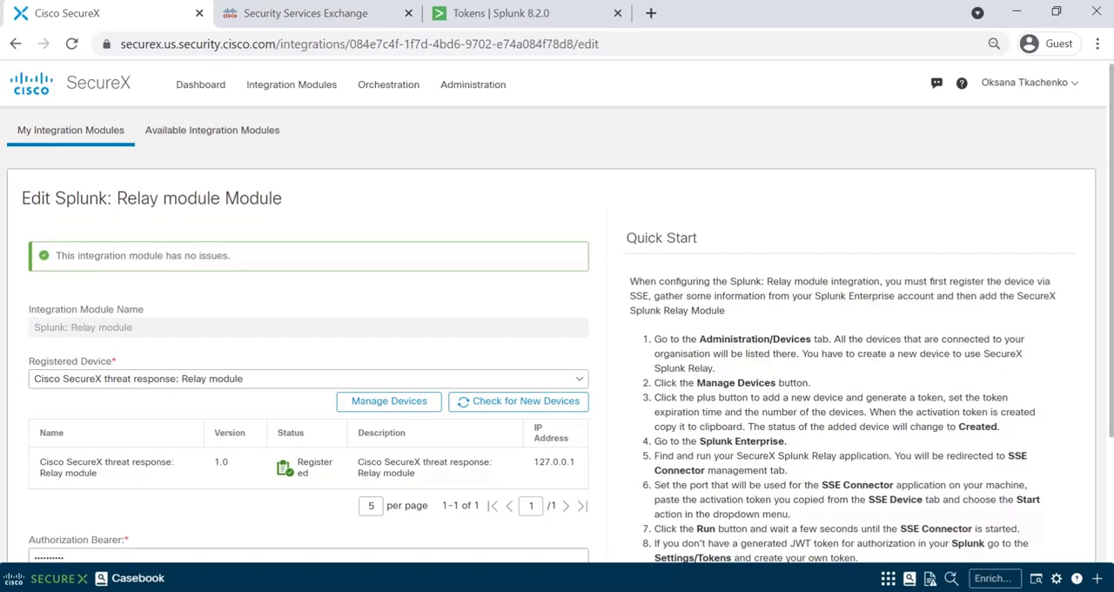
left_click(200, 84)
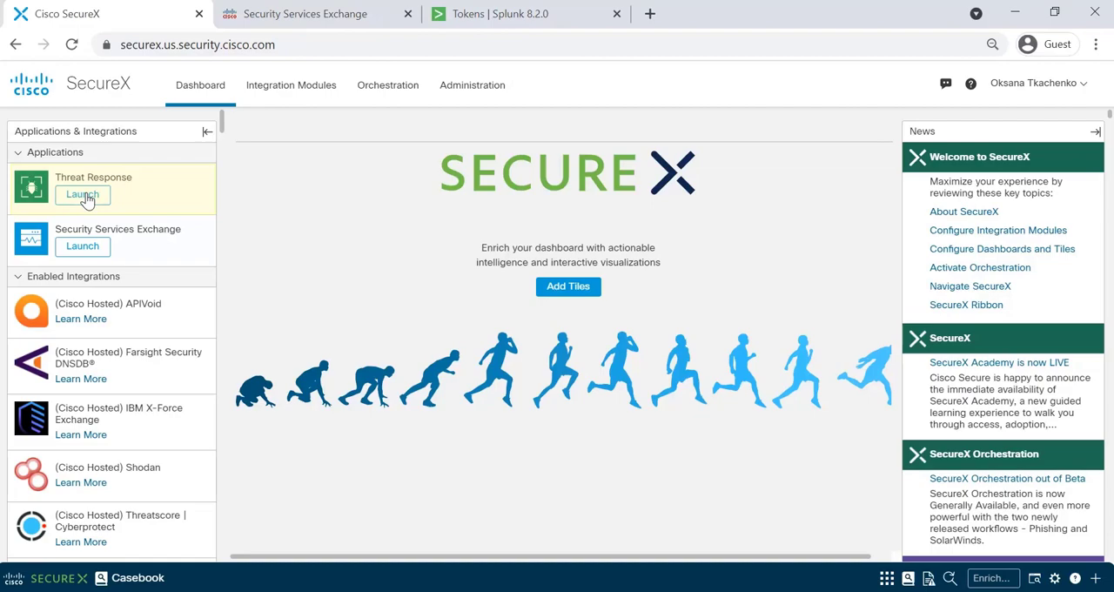
Investigate IP 204.107.141.25 in Threat Response
left_click(82, 194)
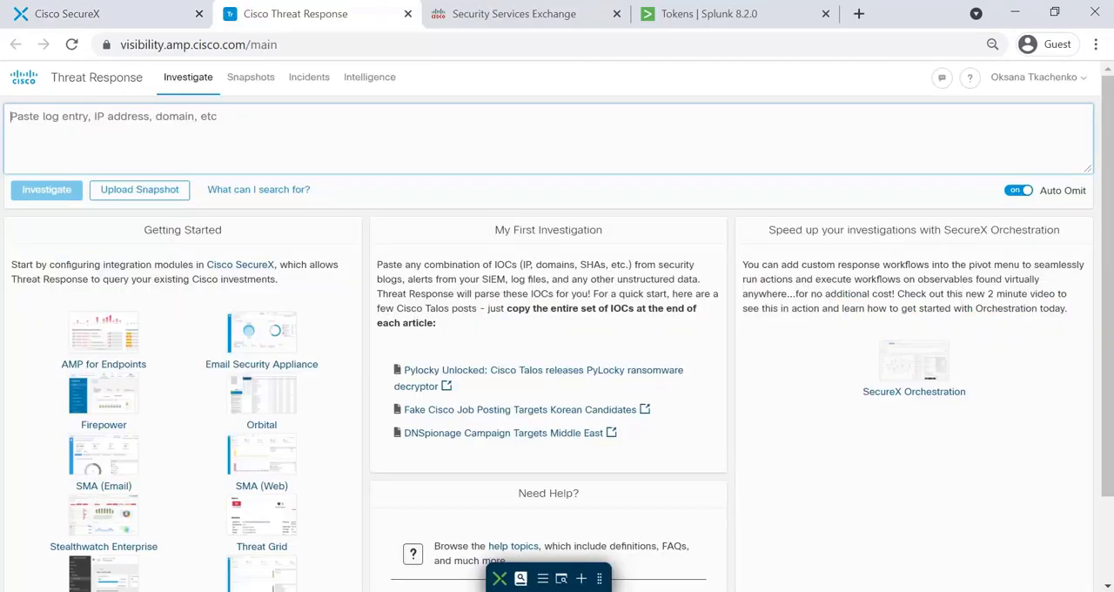
type("204.107.141.25")
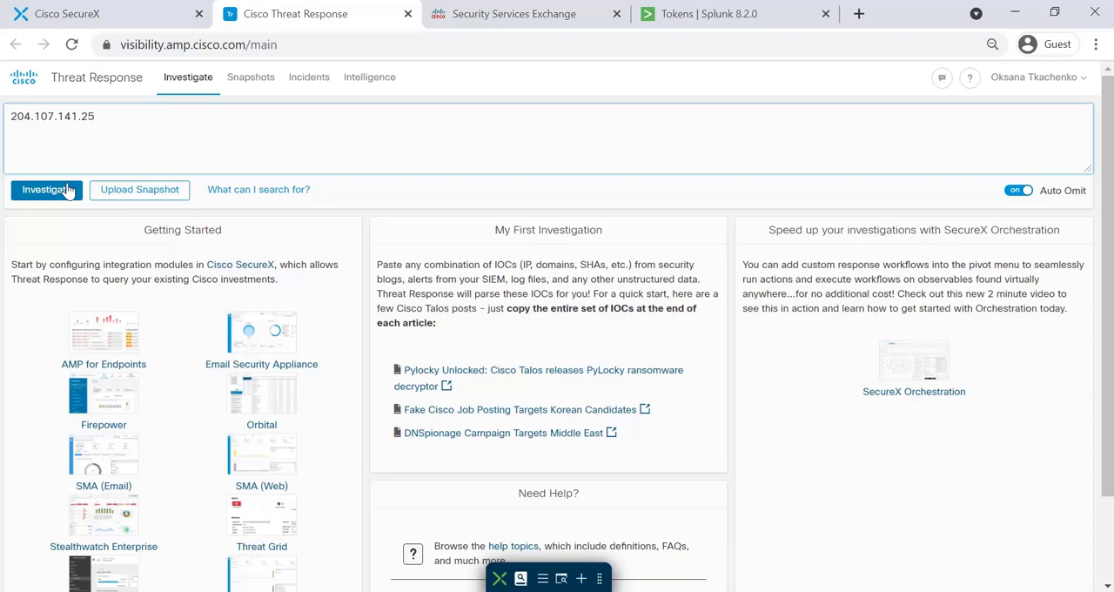
left_click(45, 188)
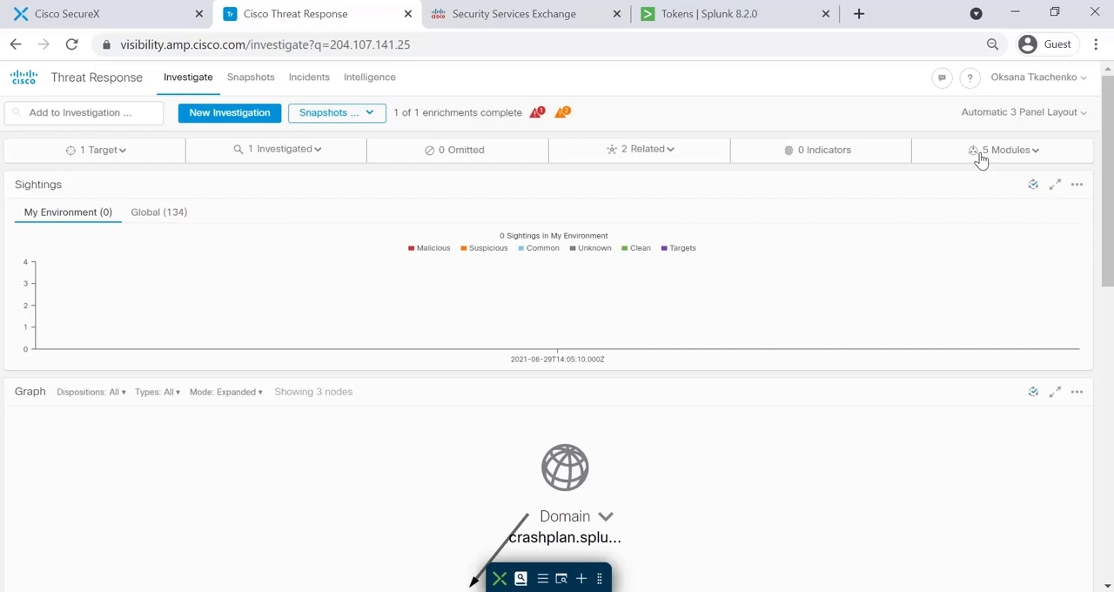
Review the queried modules and expand the list of 121 Splunk sightings
left_click(1005, 149)
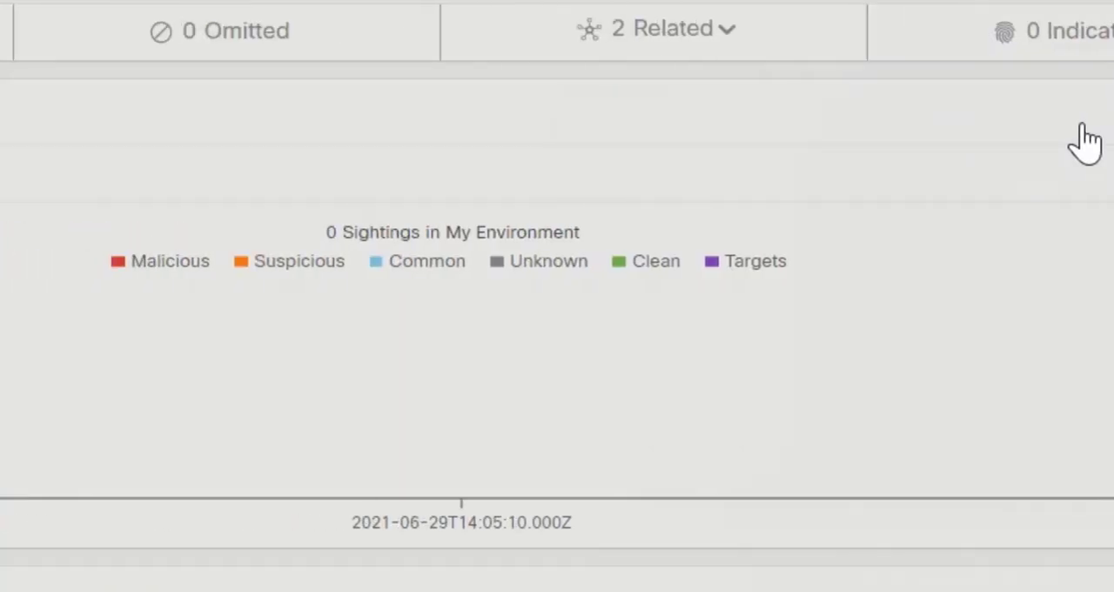
left_click(224, 30)
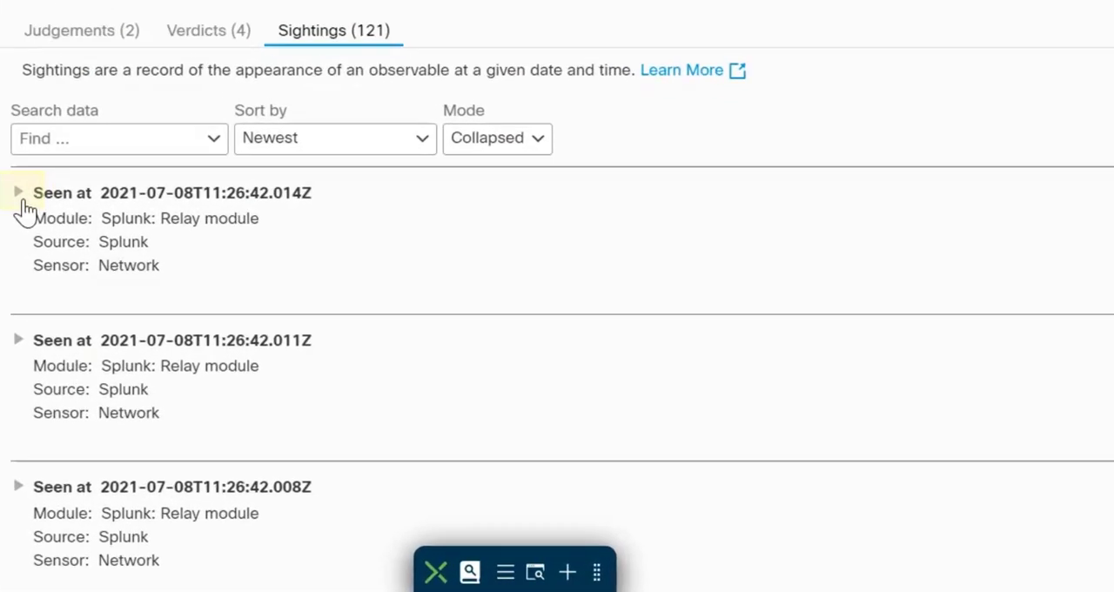
Expand the newest sighting and show actions for target IP 192.168.9.50
left_click(18, 192)
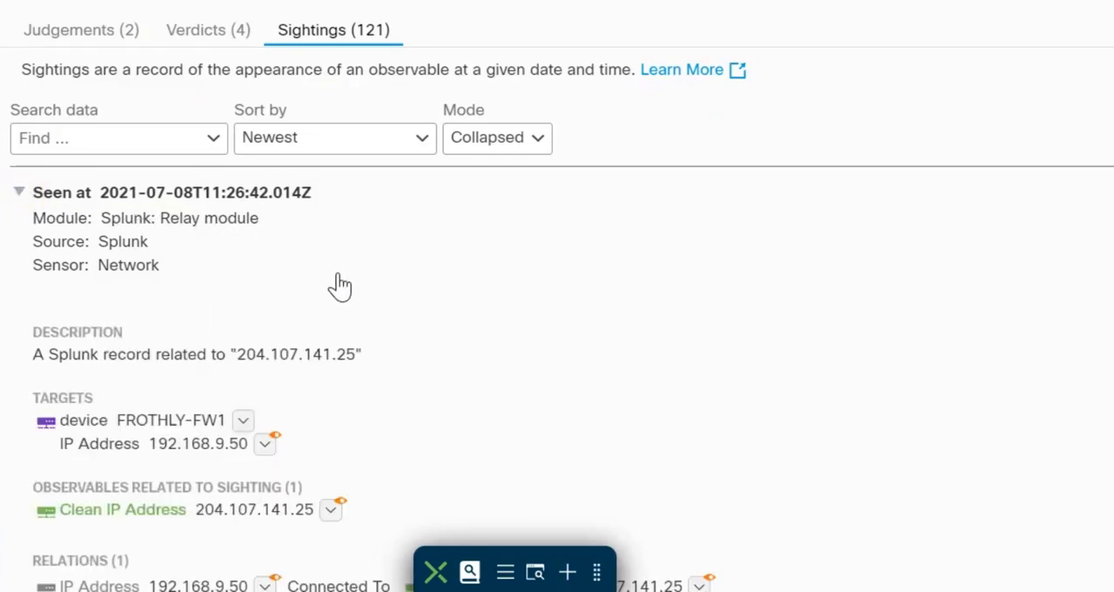
mouse_move(369, 361)
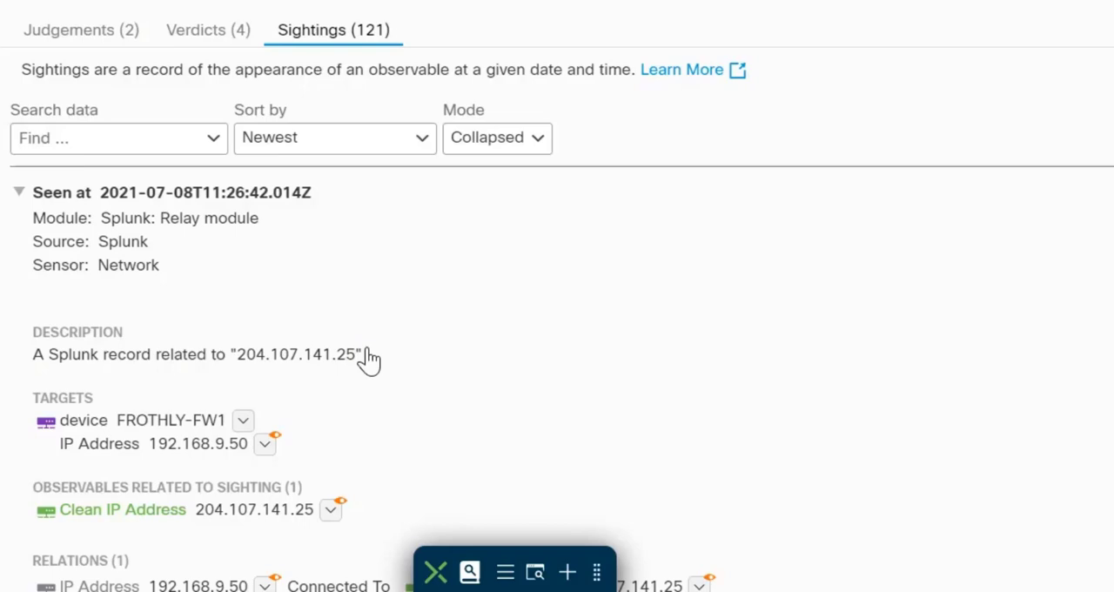
scroll("down", 3)
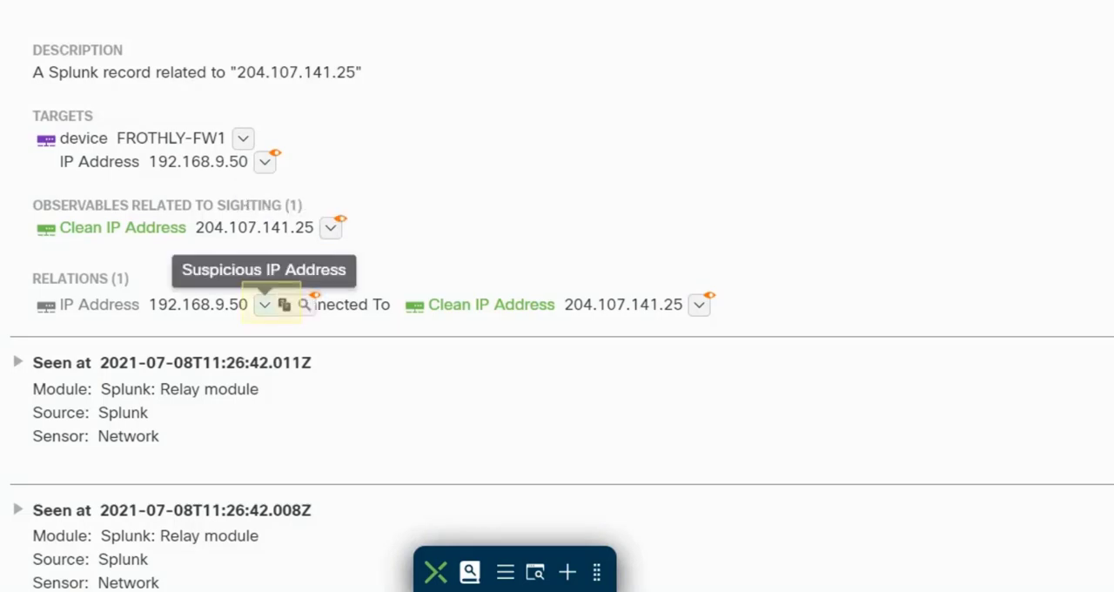
mouse_move(265, 311)
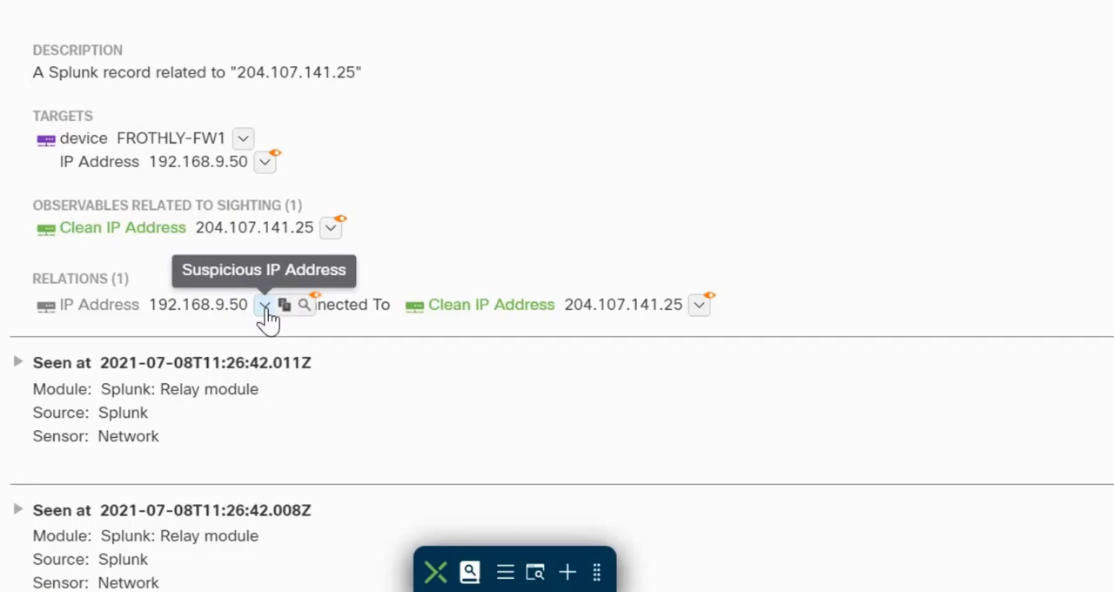
left_click(265, 304)
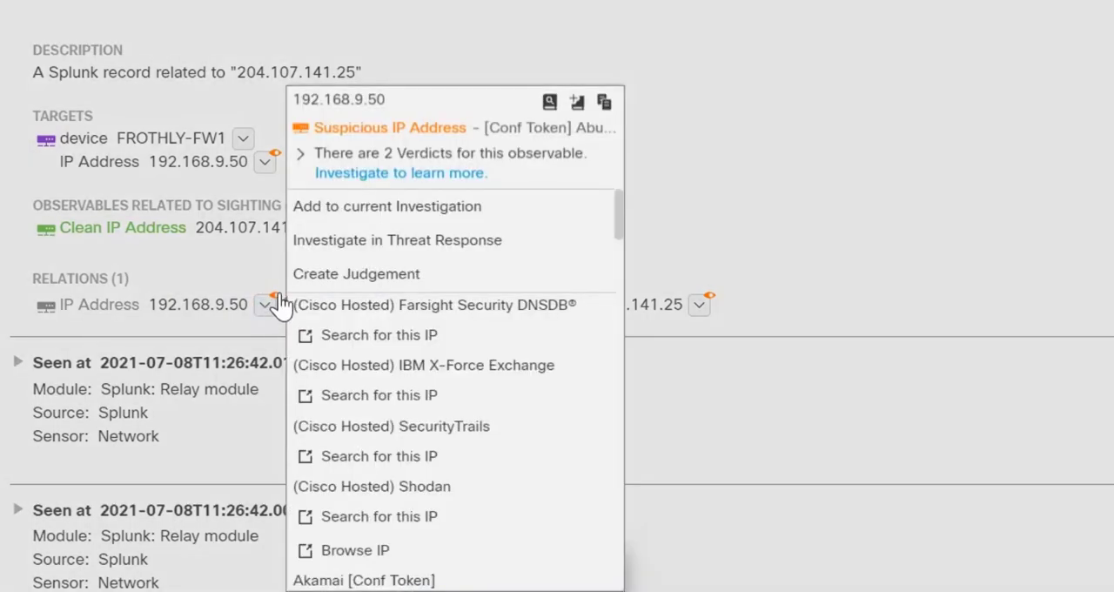
mouse_move(287, 256)
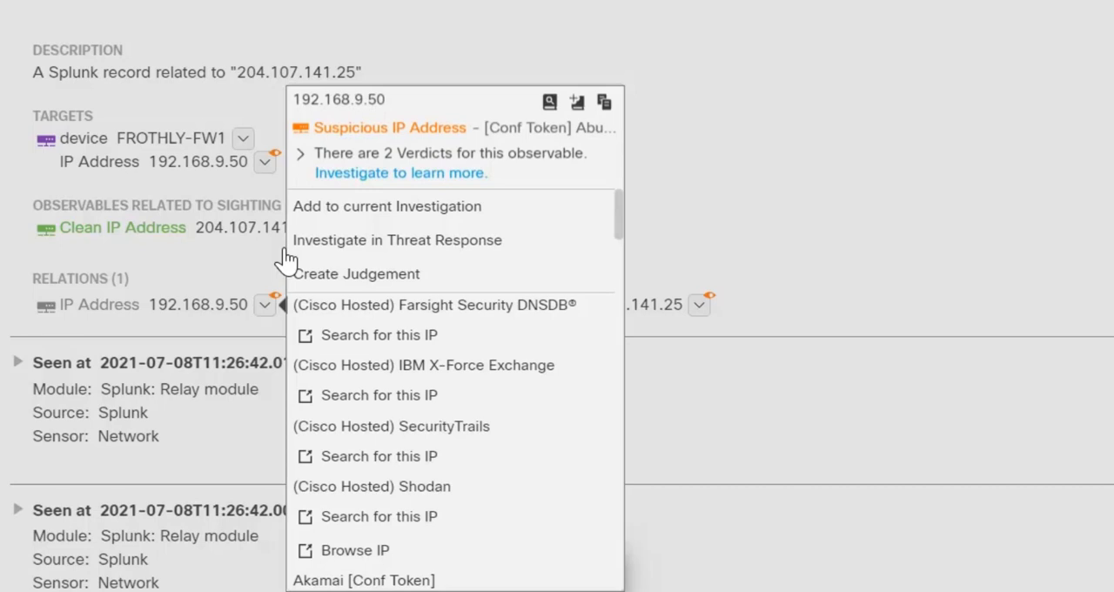